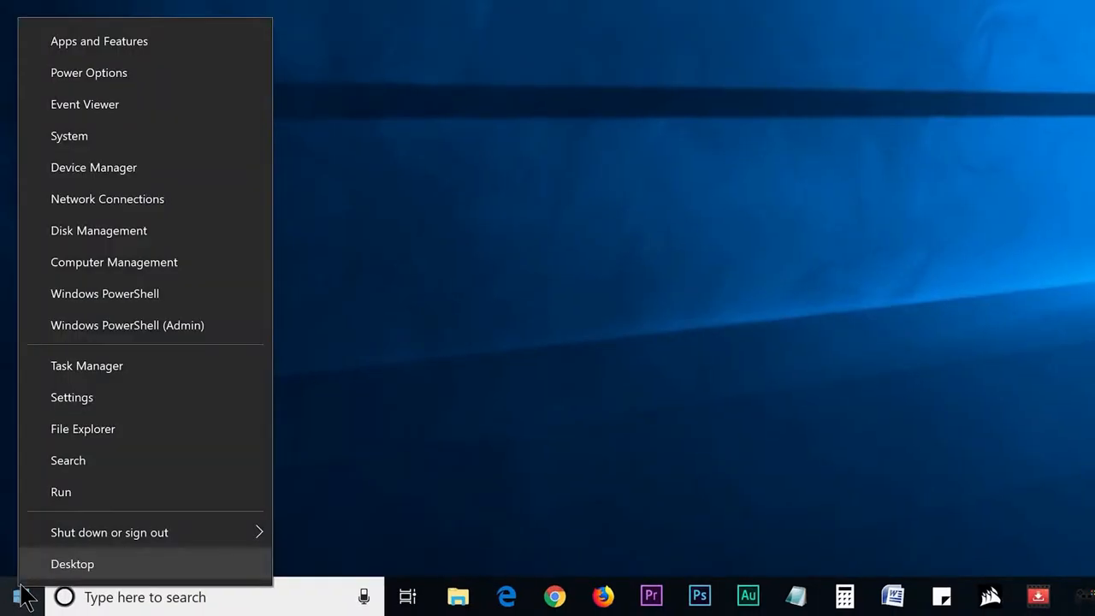
- Open the Windows Temp folder on drive C from Run, granting permanent access
{"action": "left_click", "coordinate": [62, 493]}
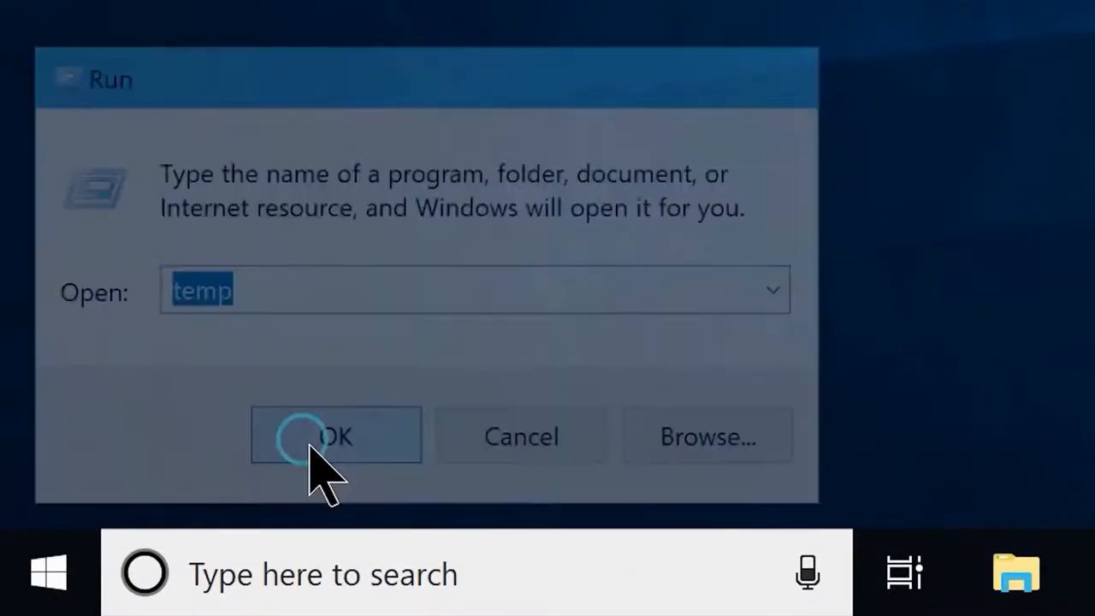
{"action": "left_click", "coordinate": [335, 434]}
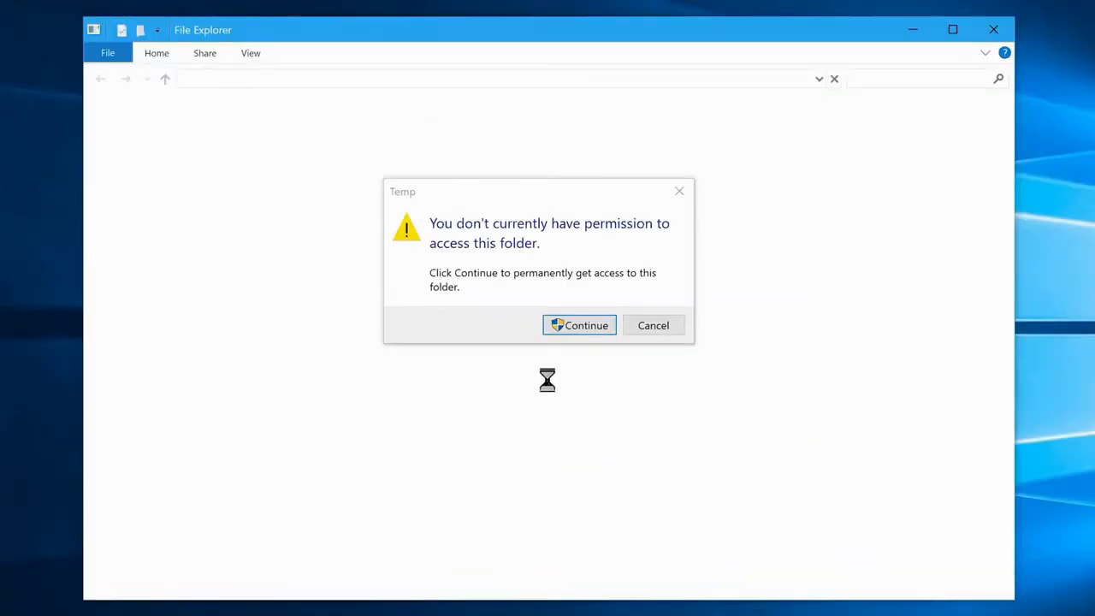
{"action": "left_click", "coordinate": [578, 326]}
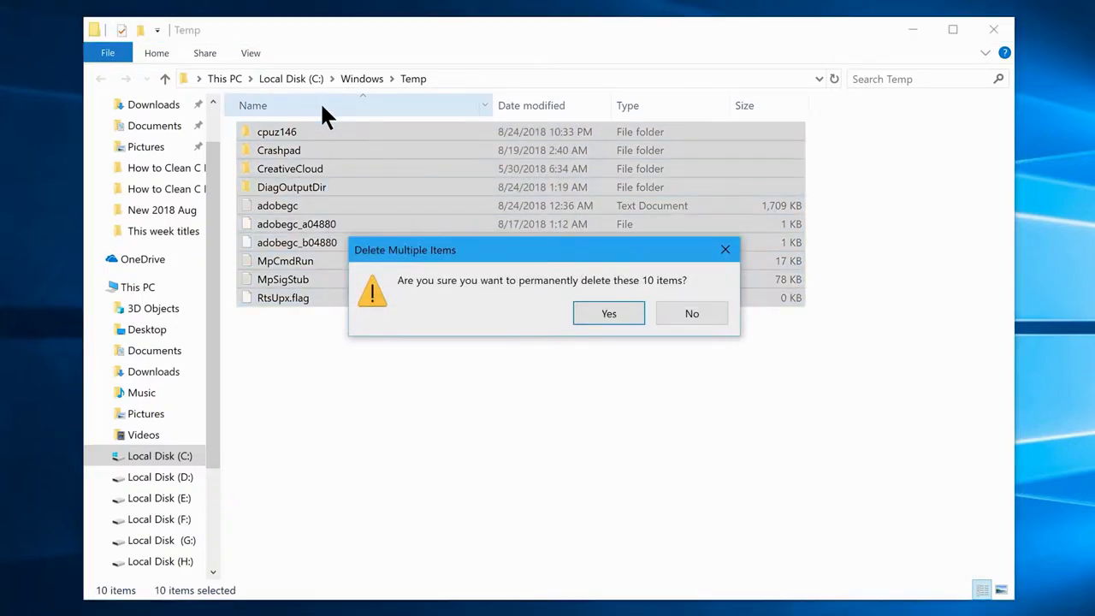
- Permanently delete the ten selected items, skipping all files open in another program
{"action": "left_click", "coordinate": [609, 313]}
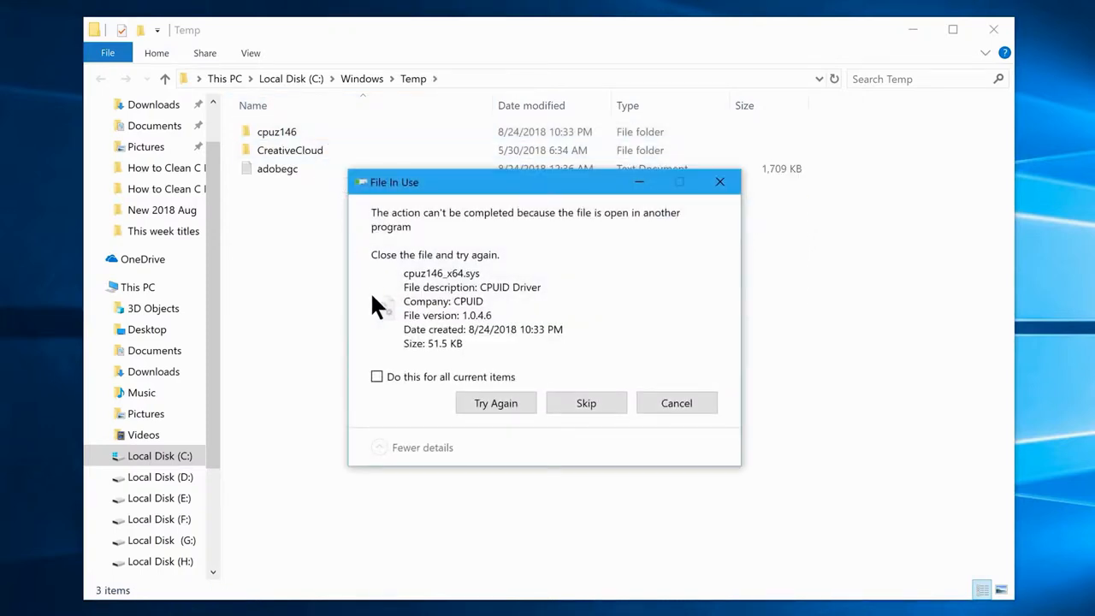
{"action": "left_click", "coordinate": [585, 404]}
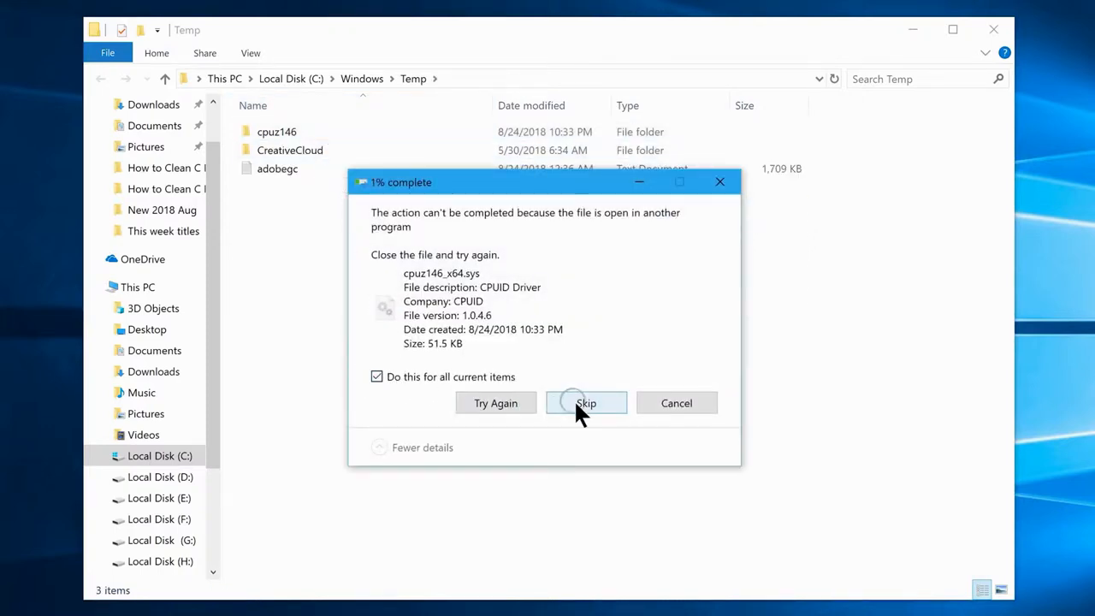
{"action": "left_click", "coordinate": [586, 404]}
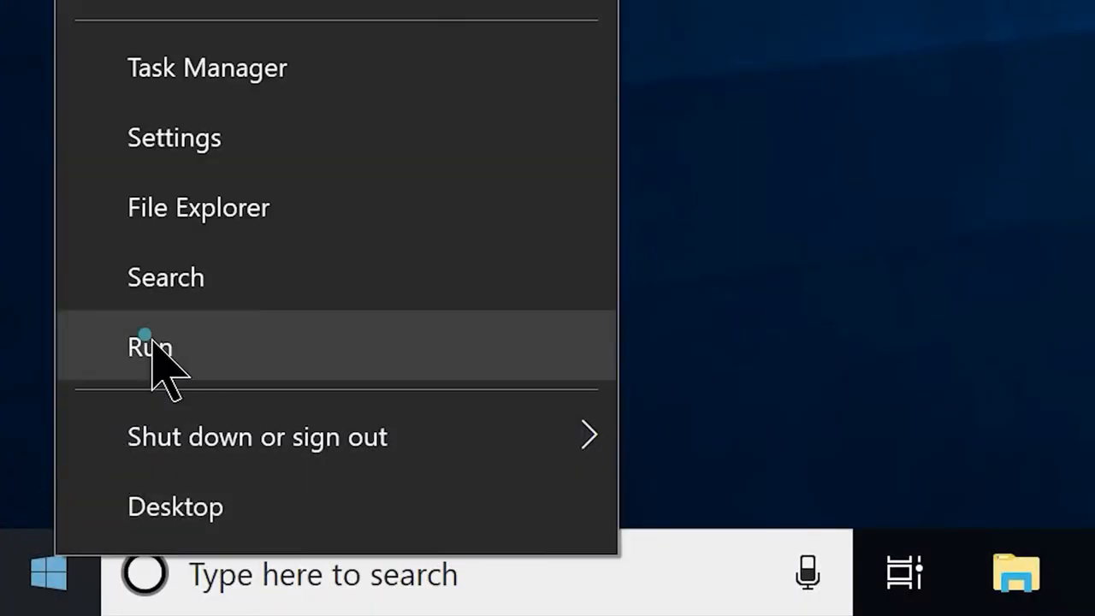
- Open %temp% from Run and delete its contents, allowing the protected folders
{"action": "left_click", "coordinate": [151, 347]}
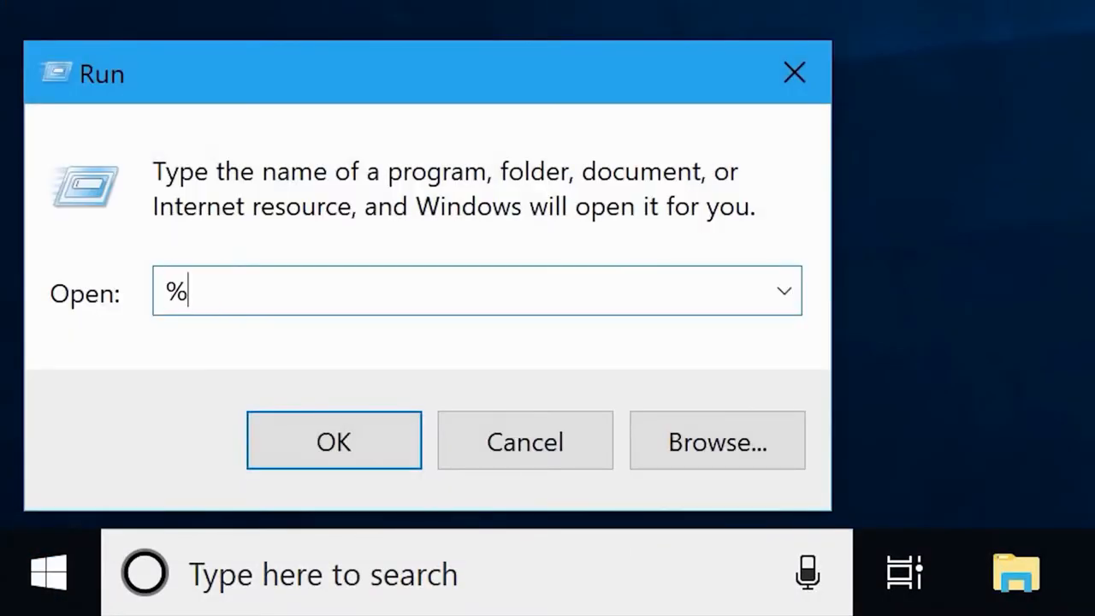
{"action": "type", "text": "temp%"}
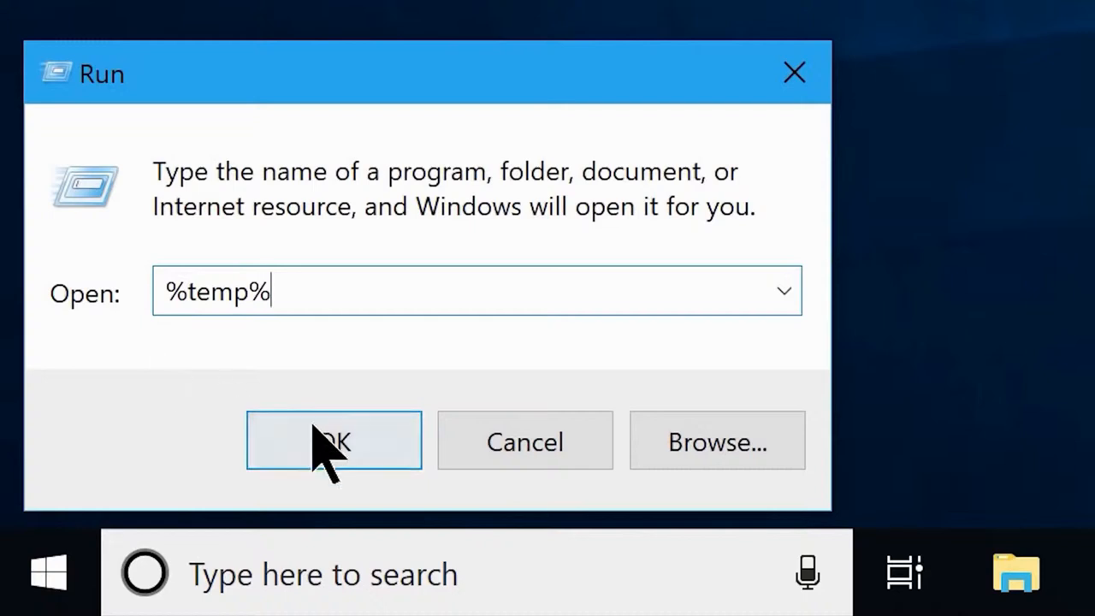
{"action": "left_click", "coordinate": [334, 442]}
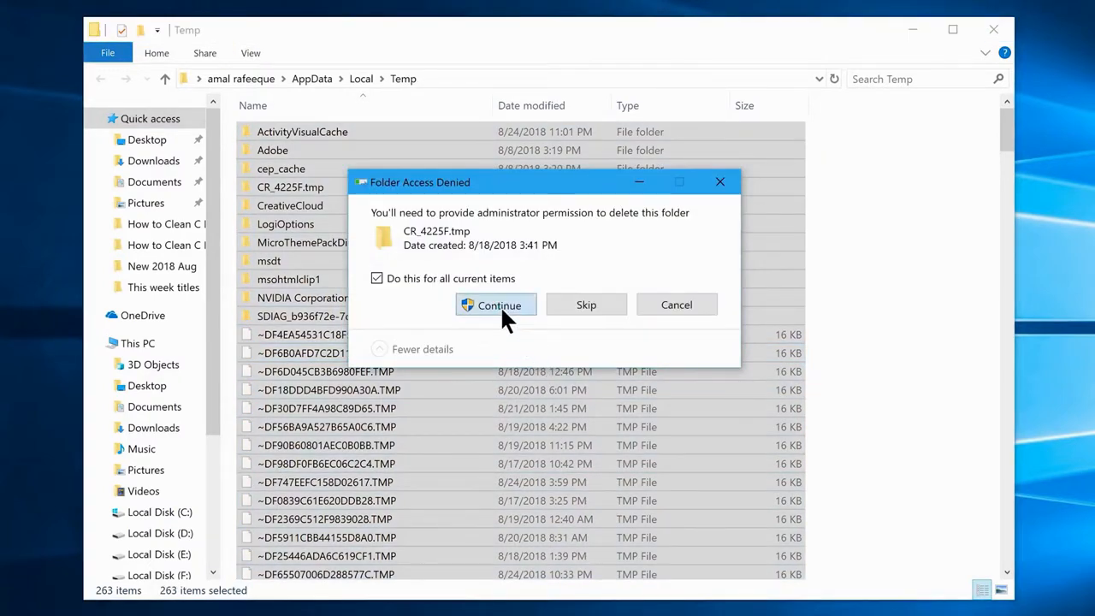
{"action": "left_click", "coordinate": [496, 305]}
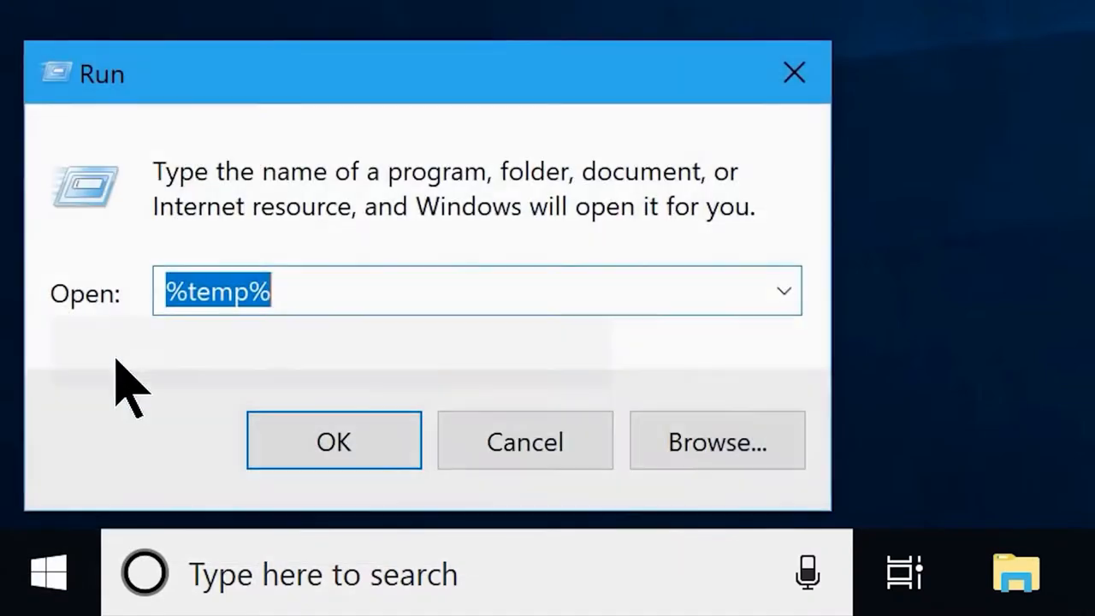
- Open the Prefetch folder from Run and grant permanent access to it
{"action": "type", "text": "p"}
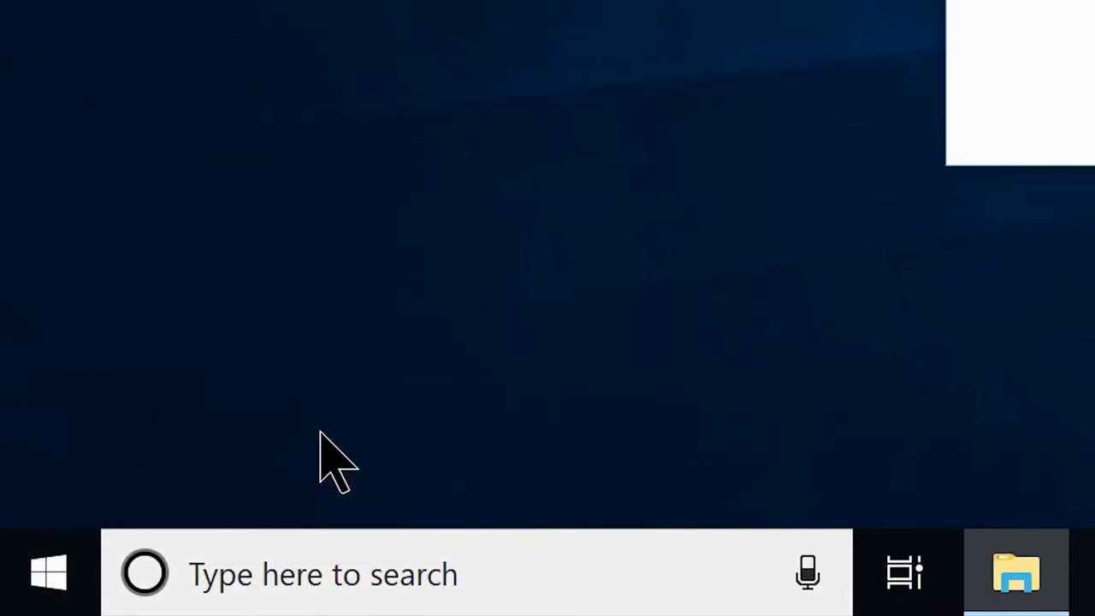
{"action": "left_click", "coordinate": [1017, 575]}
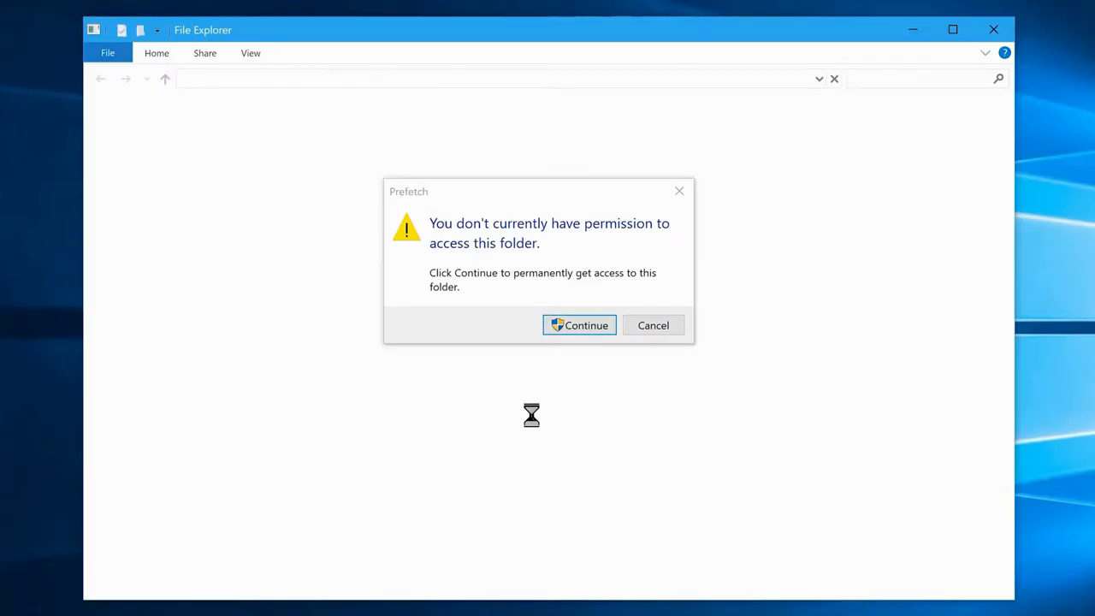
{"action": "left_click", "coordinate": [578, 326]}
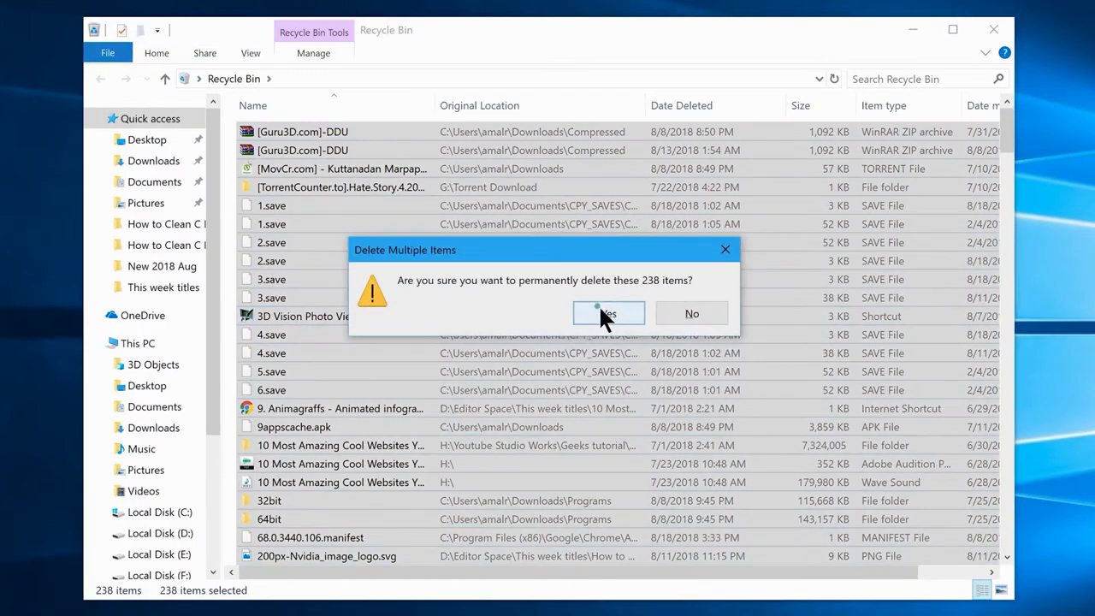
- Confirm permanently deleting all 238 Recycle Bin items
{"action": "left_click", "coordinate": [609, 313]}
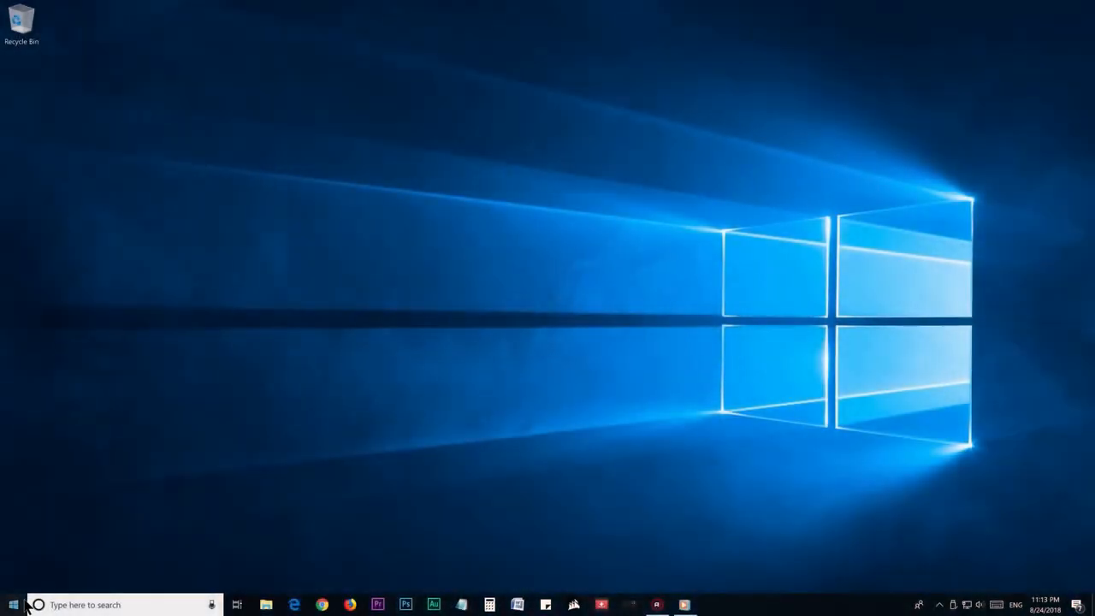
{"action": "type", "text": "uninstal"}
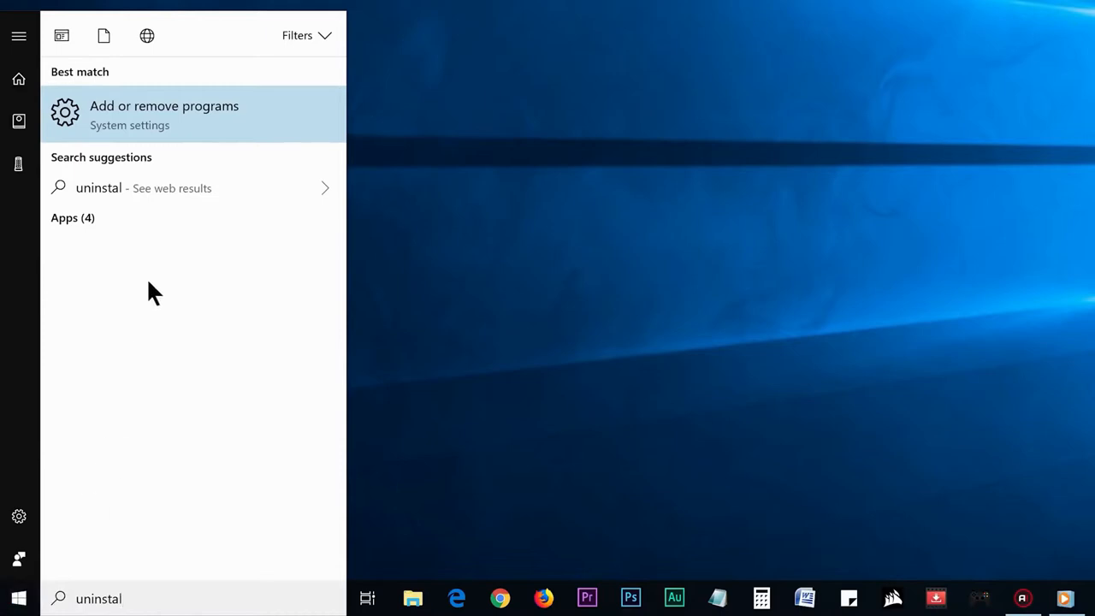
{"action": "left_click", "coordinate": [165, 113]}
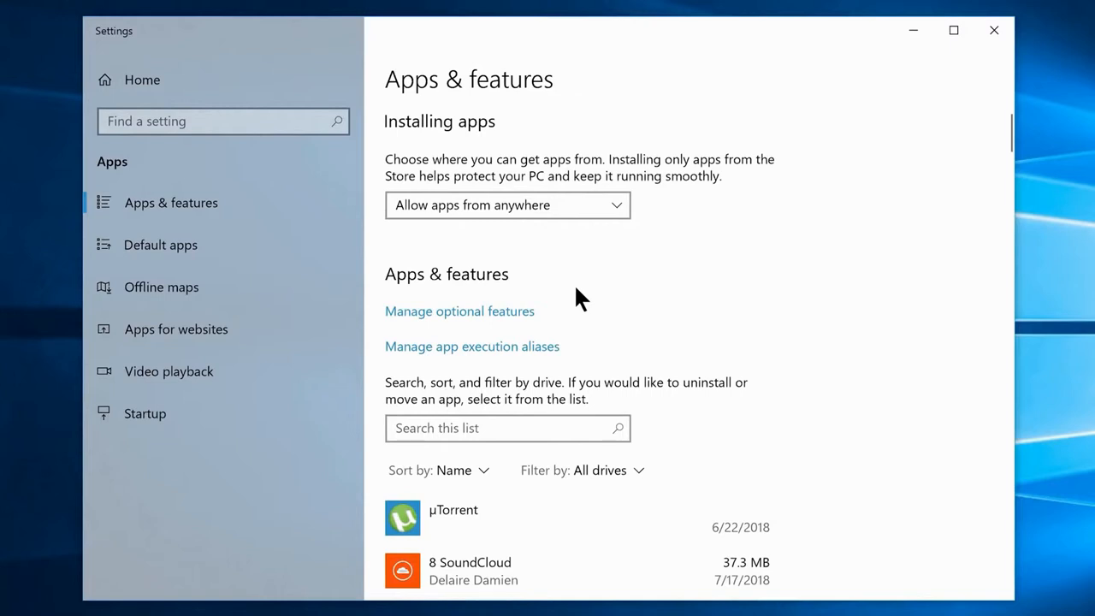
{"action": "left_click", "coordinate": [469, 572]}
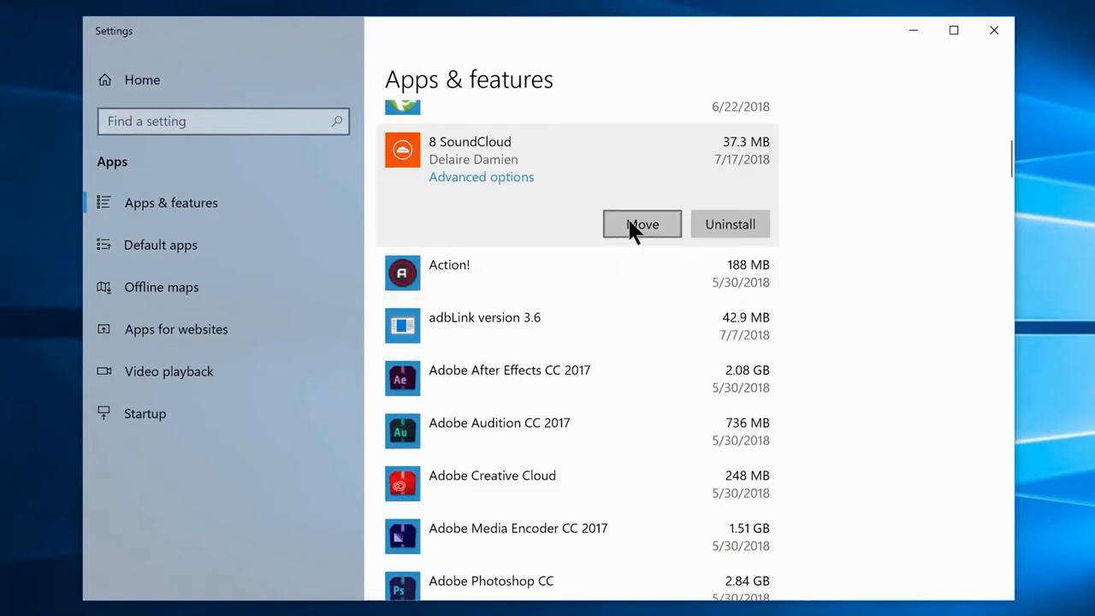
{"action": "left_click", "coordinate": [731, 223]}
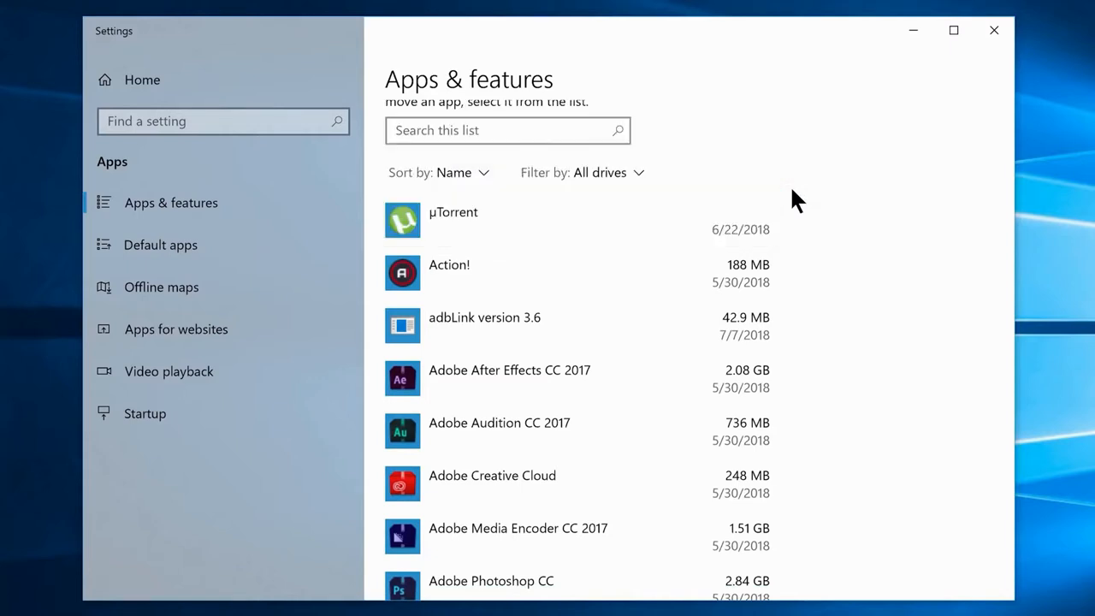
{"action": "scroll", "scroll_direction": "down", "scroll_amount": 3}
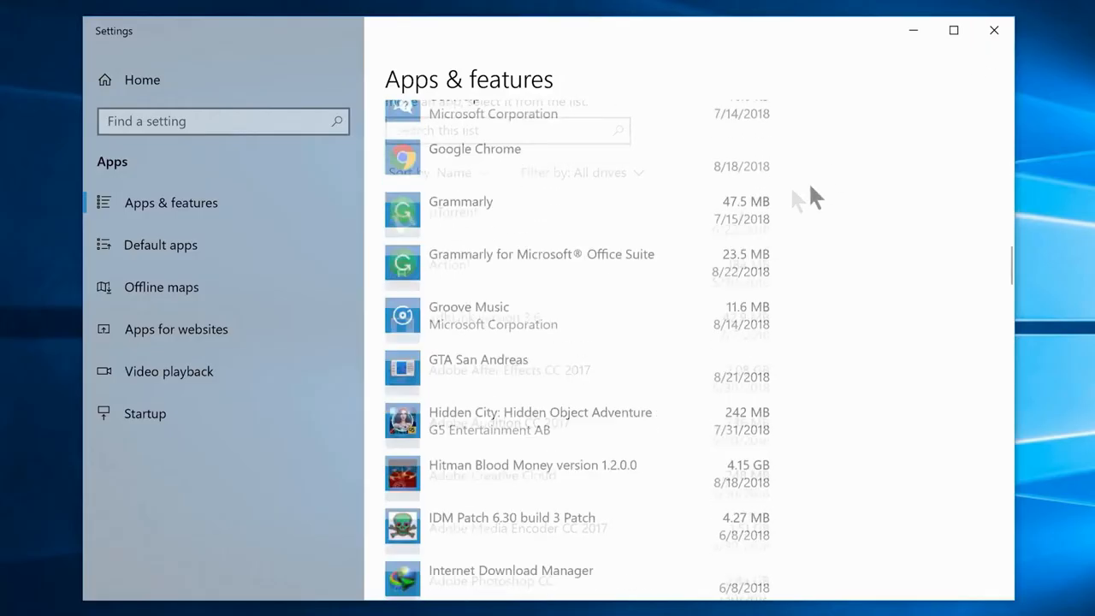
{"action": "left_click", "coordinate": [991, 30]}
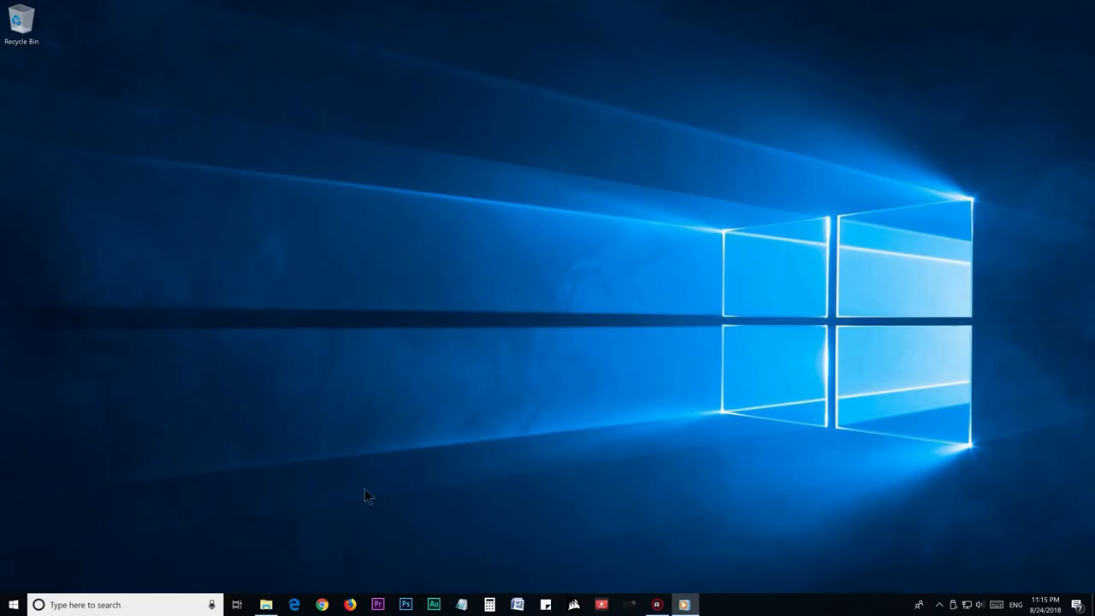
- Open Optimize Drives from drive C's properties and start optimizing drive C
{"action": "left_click", "coordinate": [278, 606]}
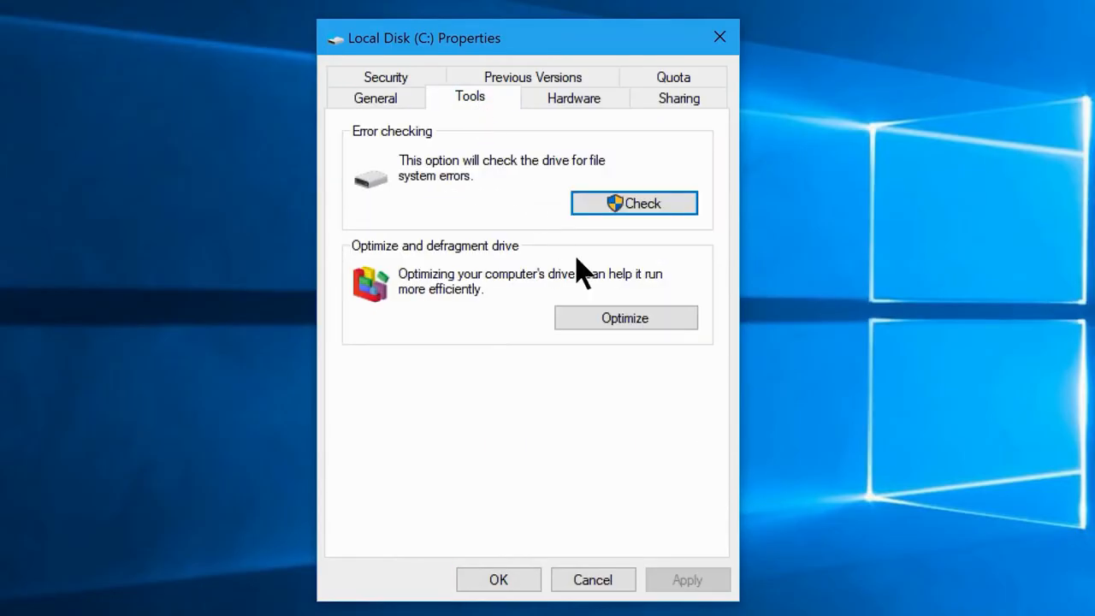
{"action": "mouse_move", "coordinate": [625, 325]}
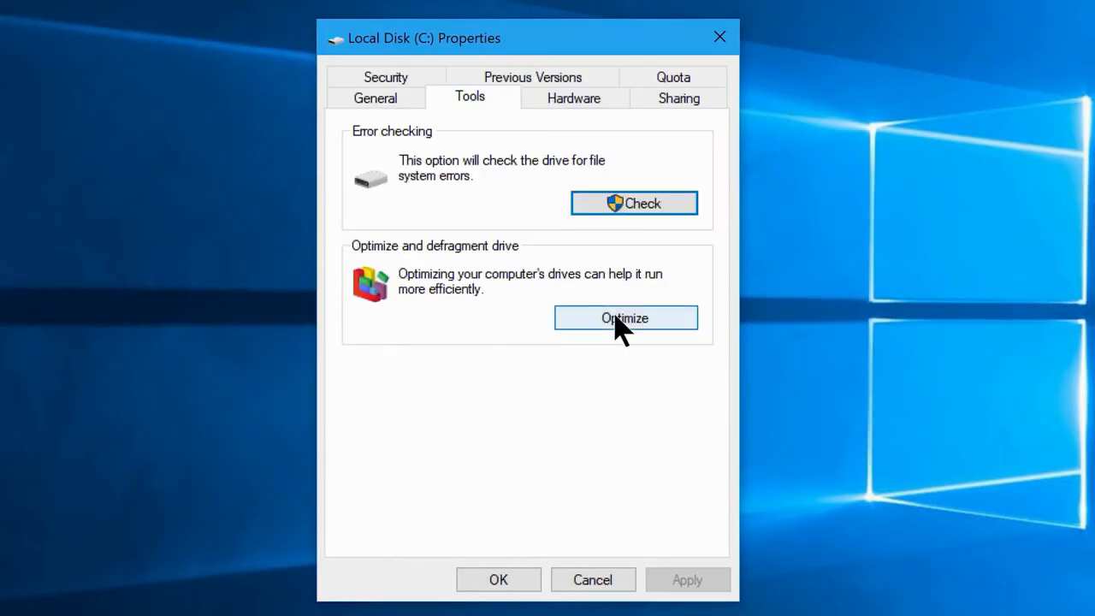
{"action": "left_click", "coordinate": [627, 317]}
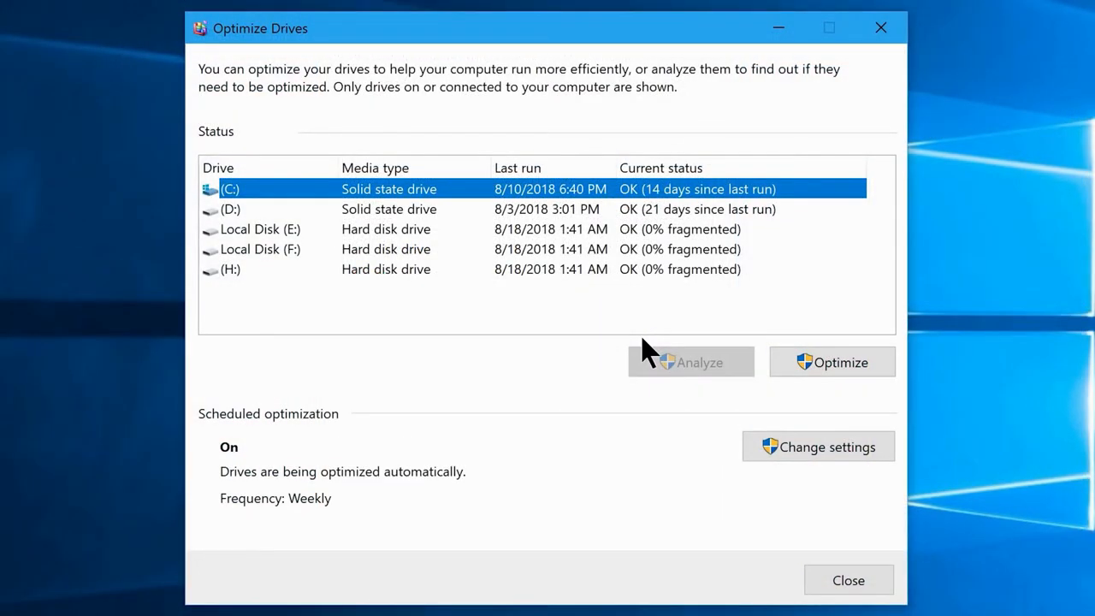
{"action": "mouse_move", "coordinate": [463, 199]}
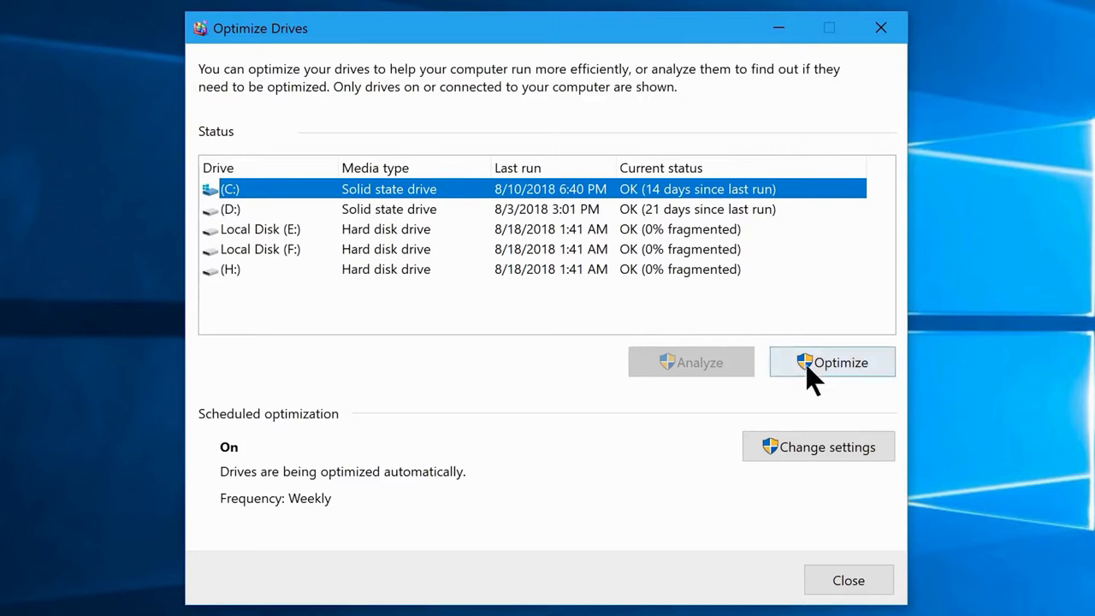
{"action": "left_click", "coordinate": [833, 363]}
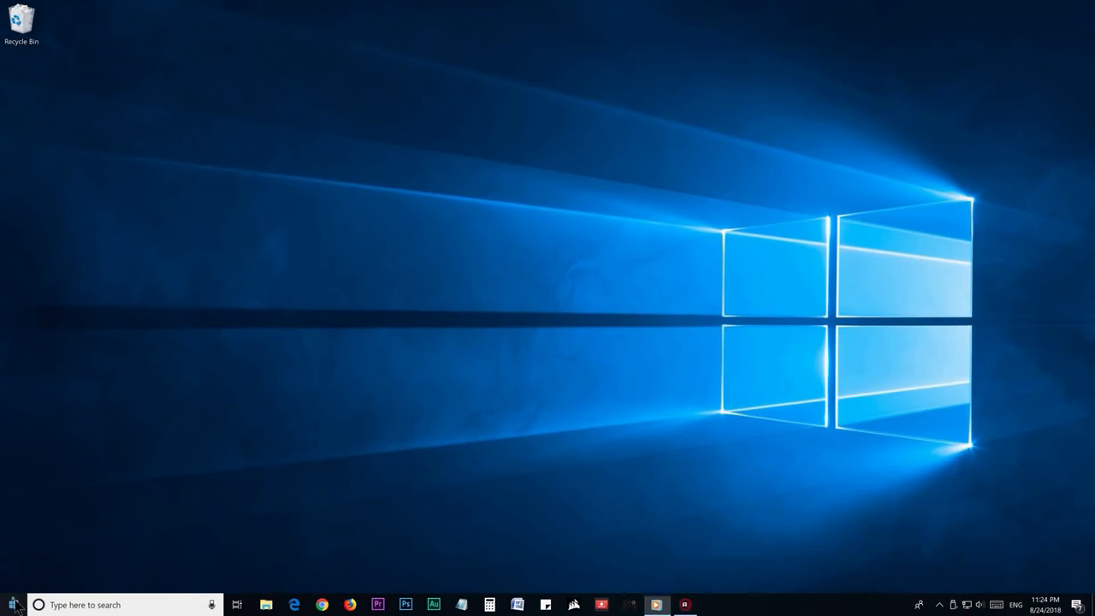
- Launch Disk Cleanup for C: from Start and rescan including system files
{"action": "type", "text": "Disk Cleanup"}
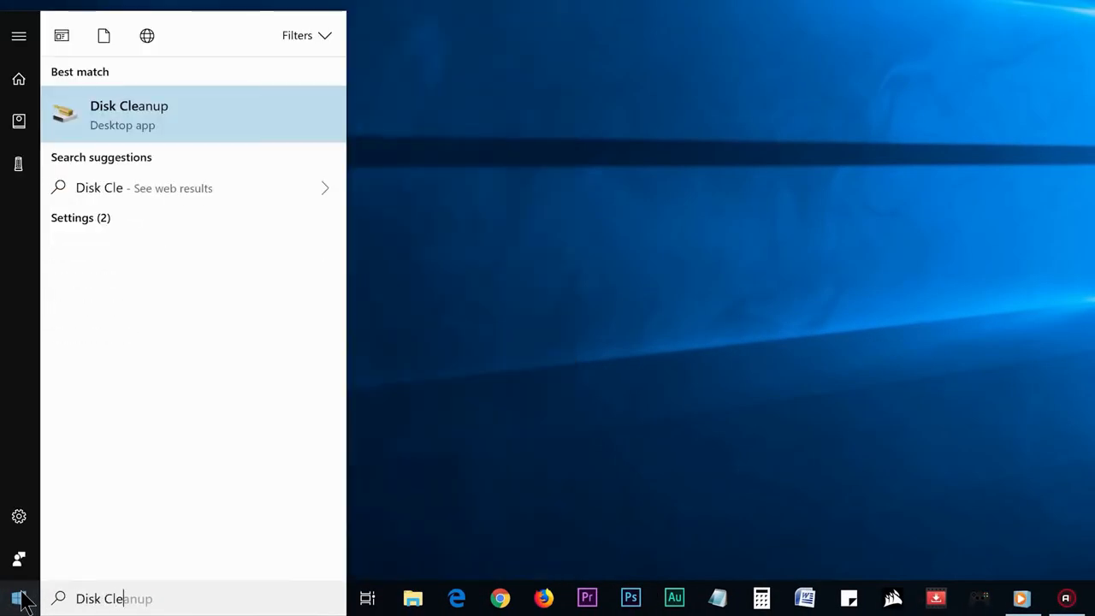
{"action": "type", "text": "anup"}
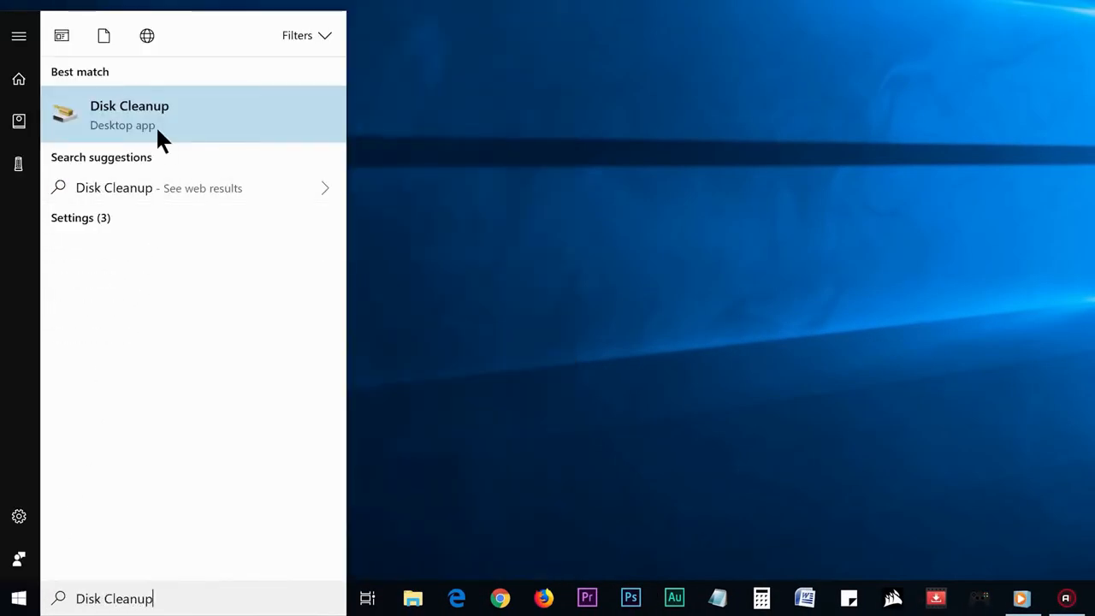
{"action": "left_click", "coordinate": [130, 115]}
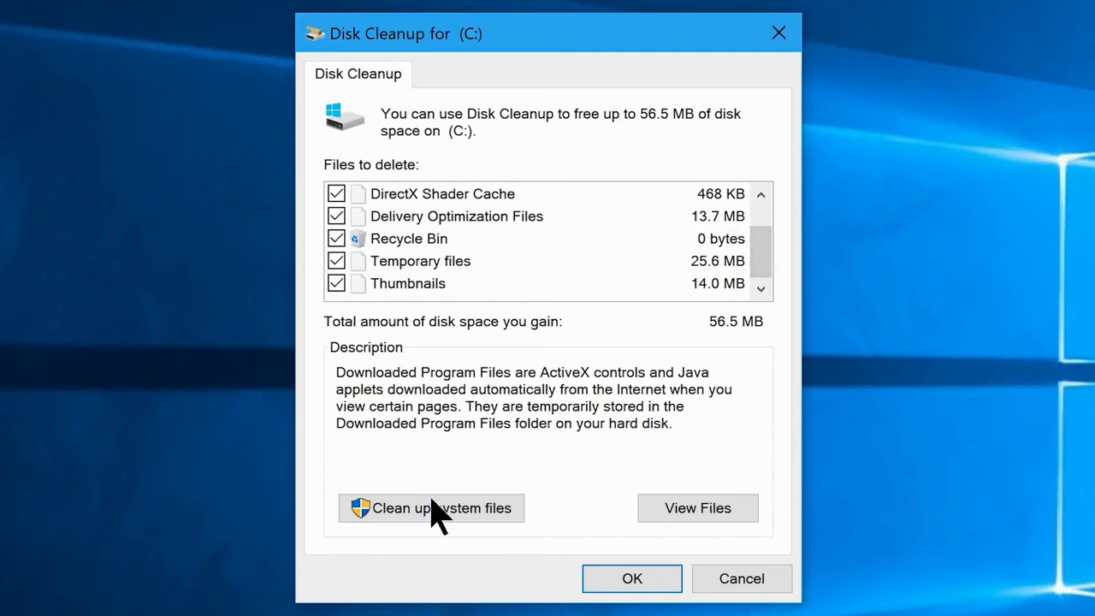
{"action": "left_click", "coordinate": [431, 508]}
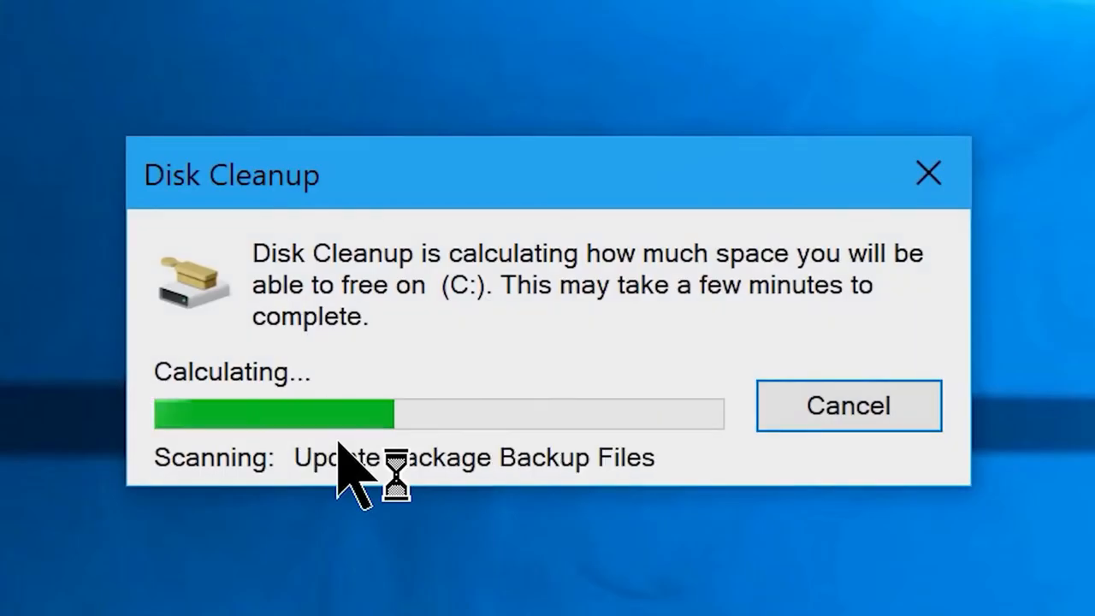